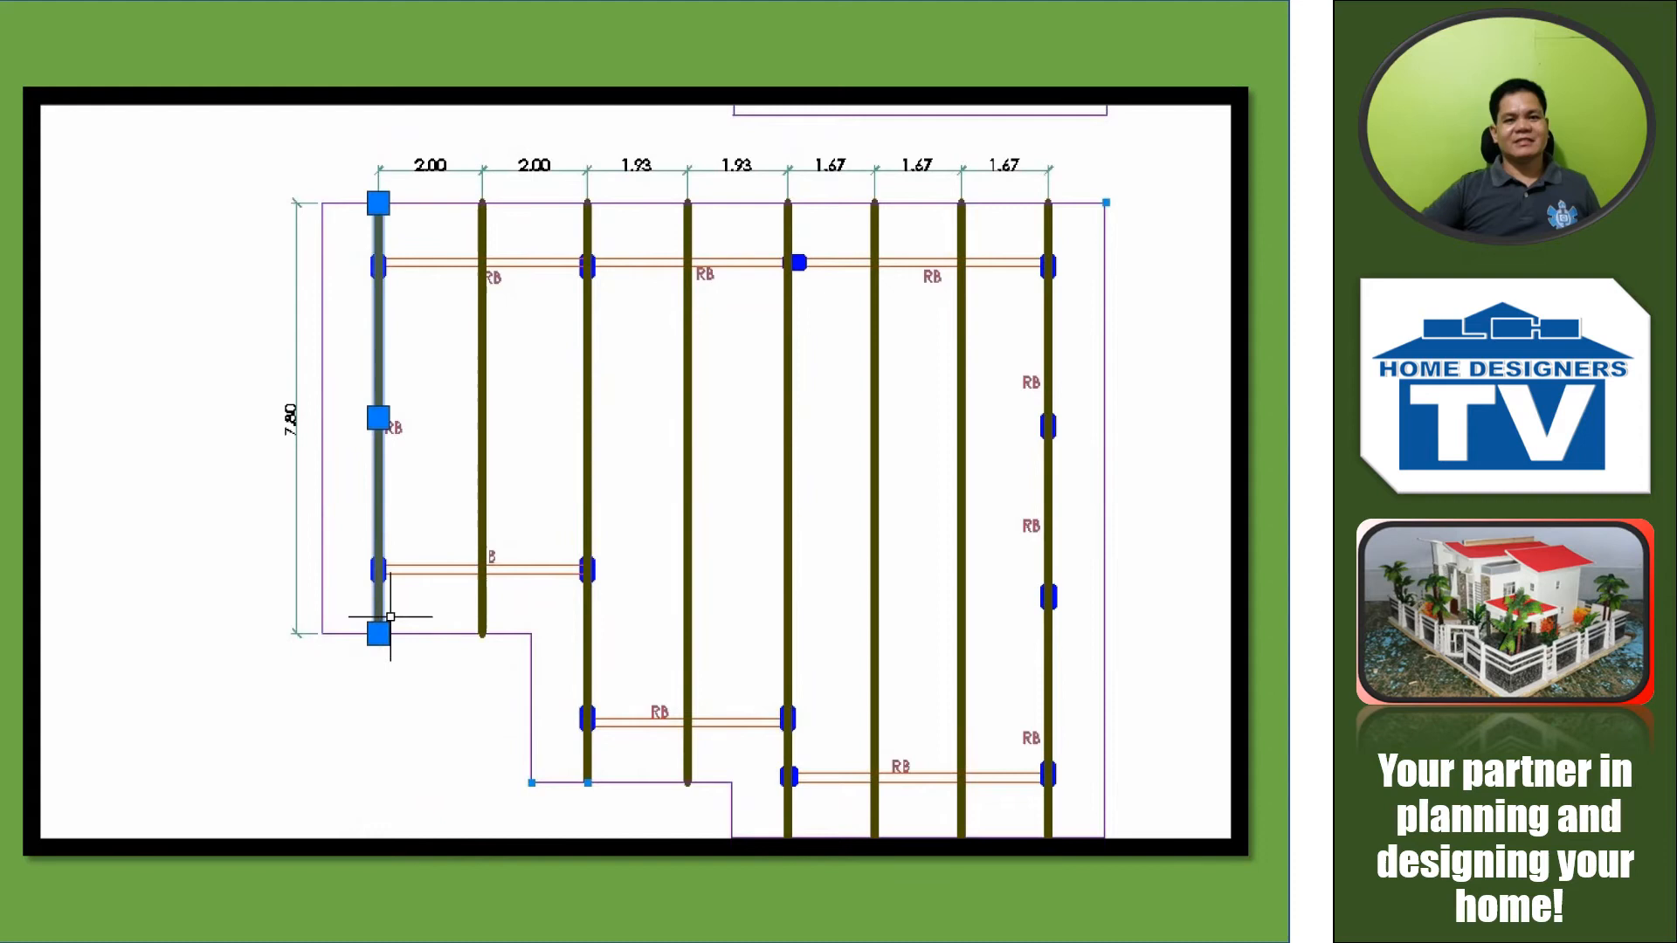
# Highlight two more rafter lines on the plan so their grips show for explanation
pyautogui.click(587, 644)
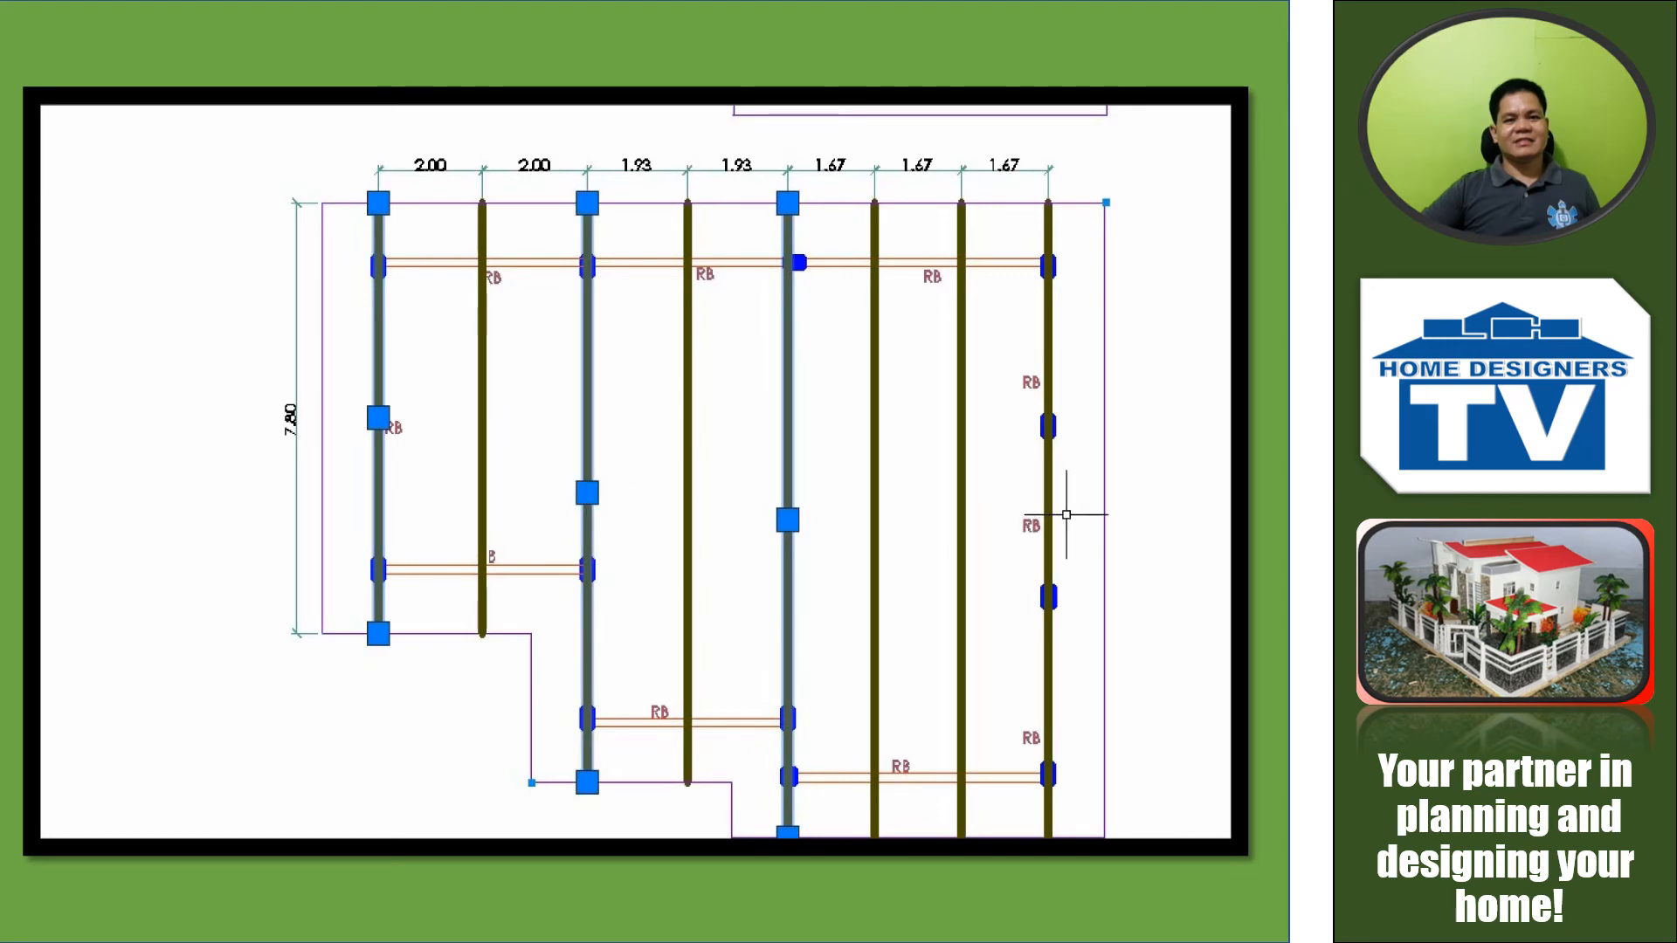
pyautogui.click(1048, 513)
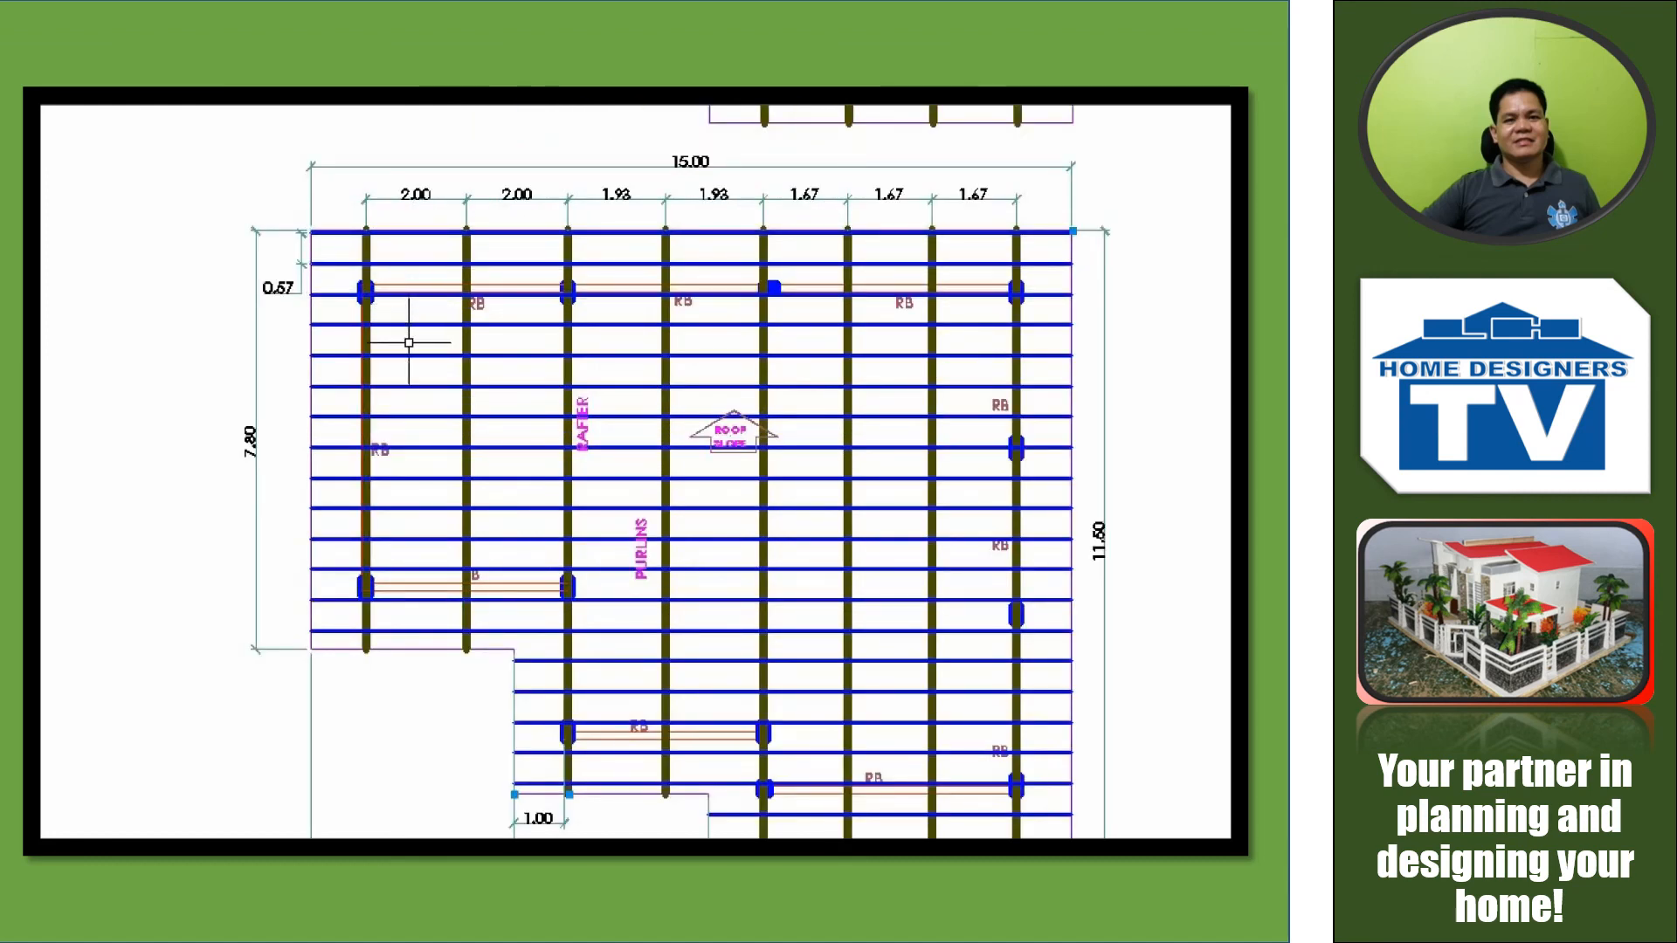
pyautogui.moveTo(407, 639)
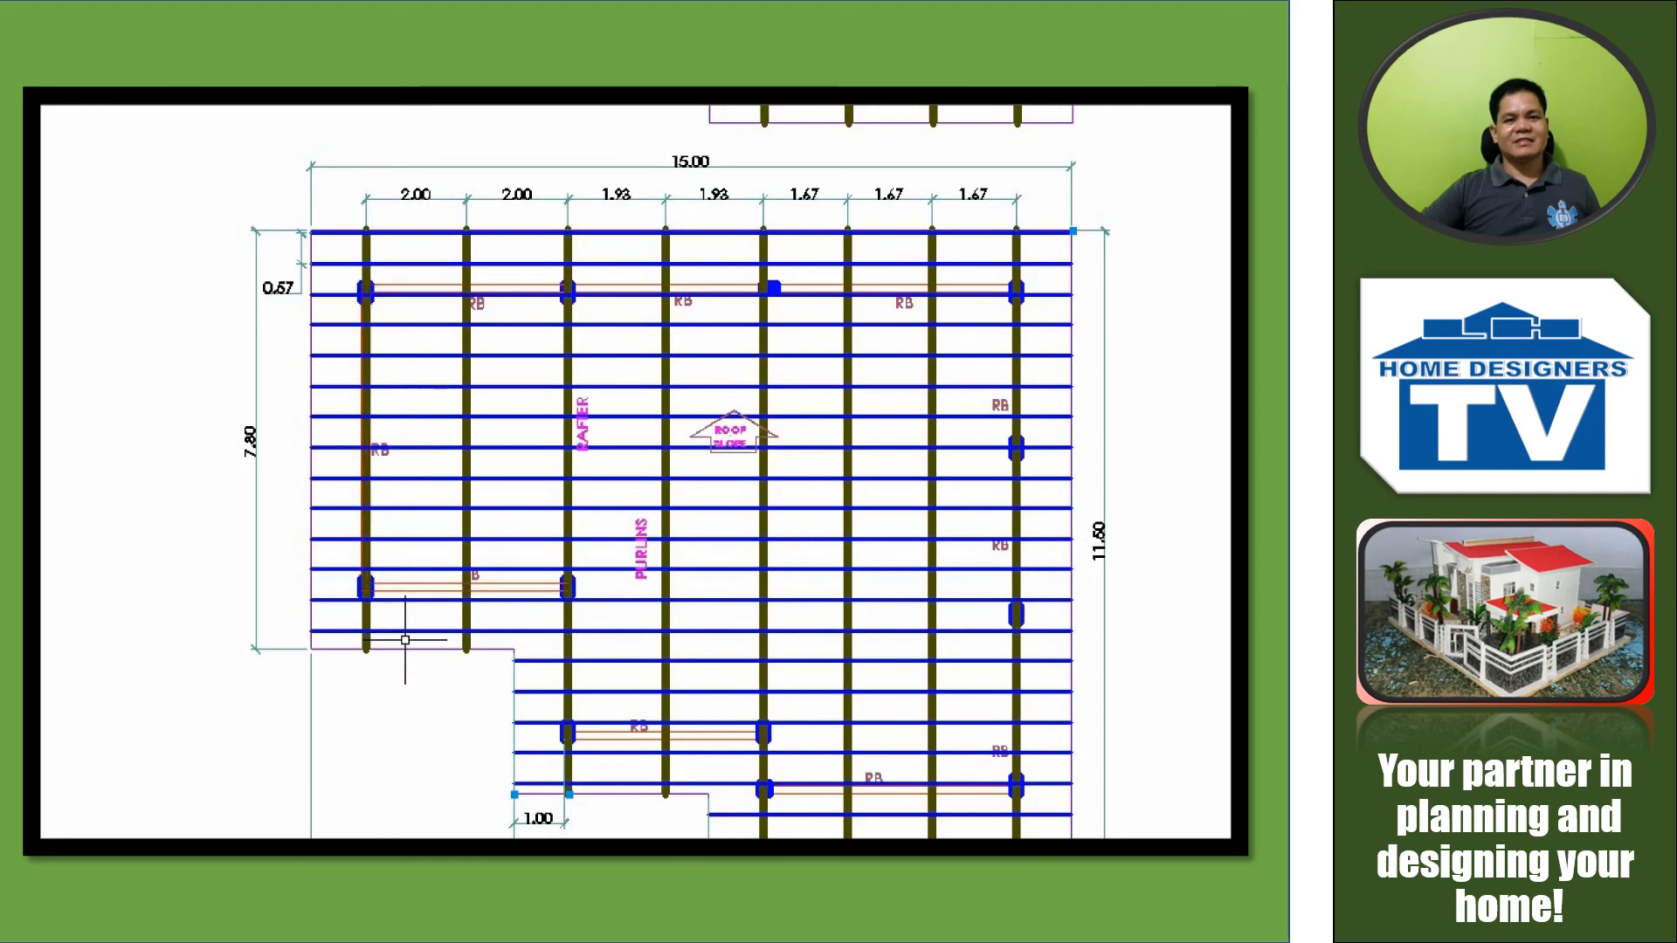